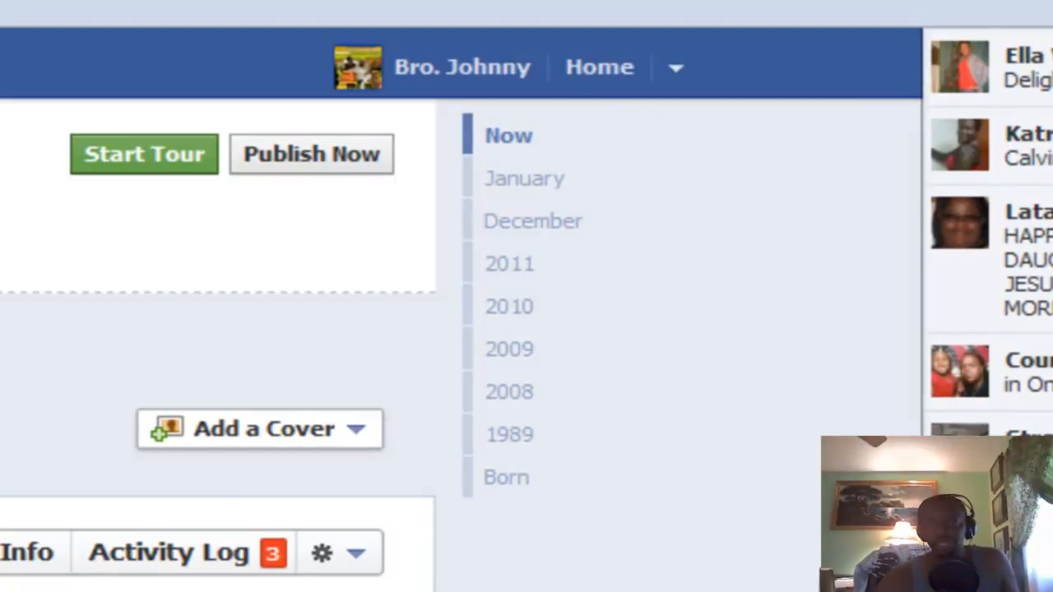
mouse_move(755, 238)
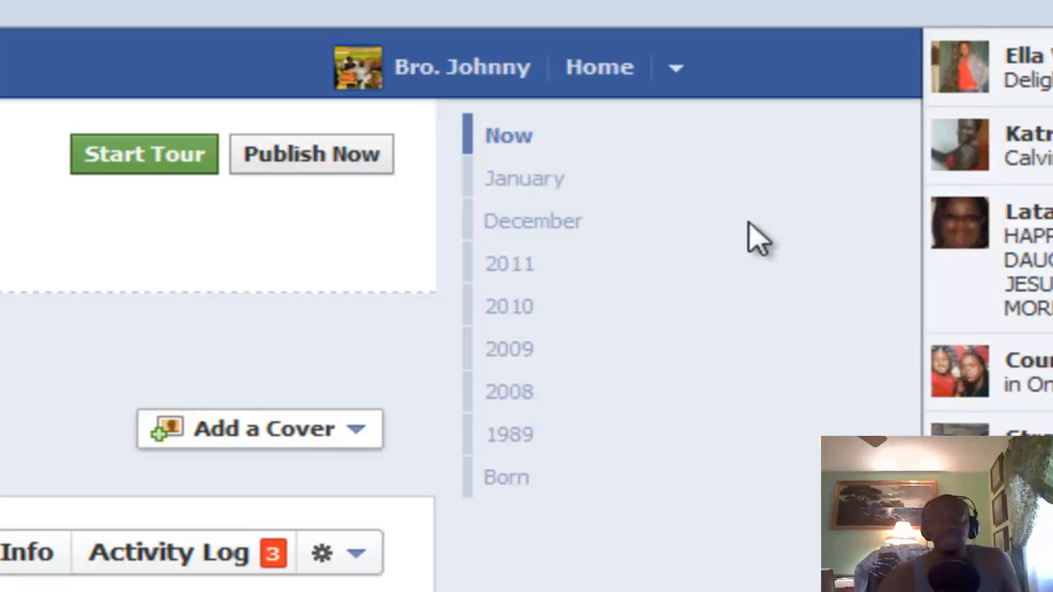
mouse_move(525, 178)
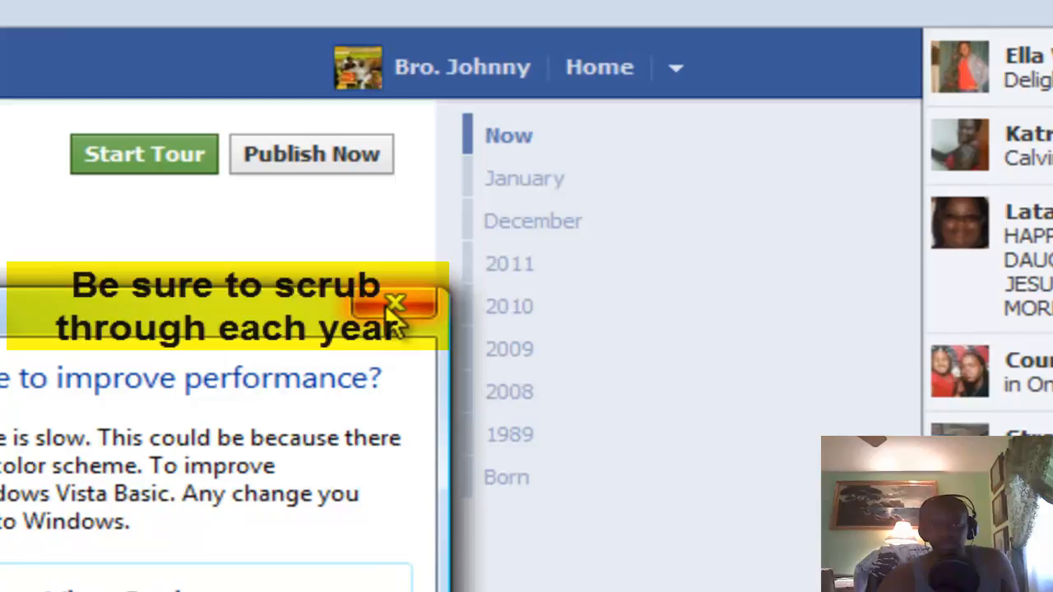
Step: Jump through the timeline year navigation from 2008 to the 2009 posts
click(396, 303)
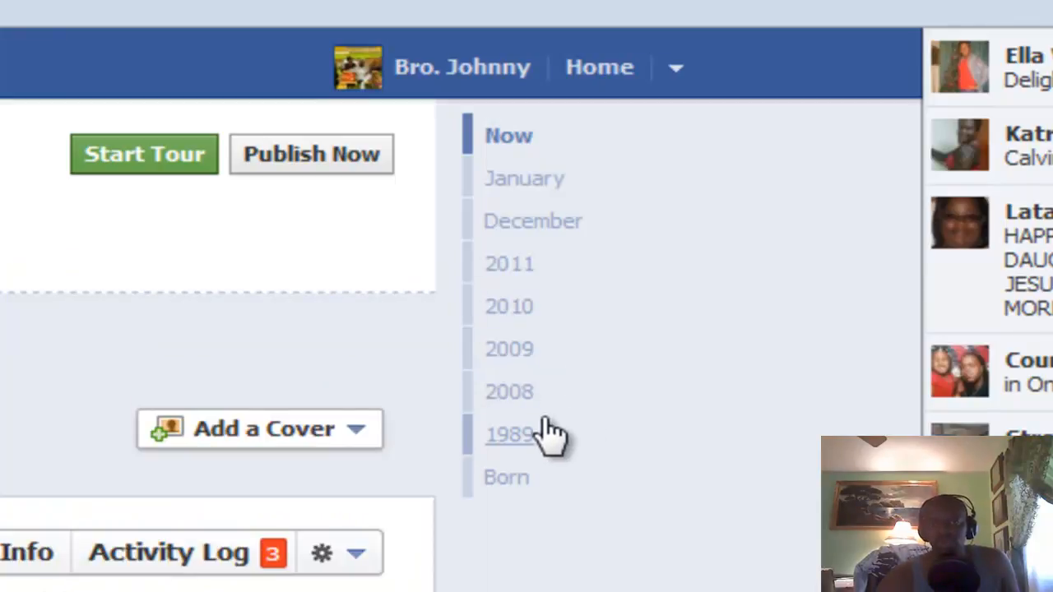
mouse_move(527, 403)
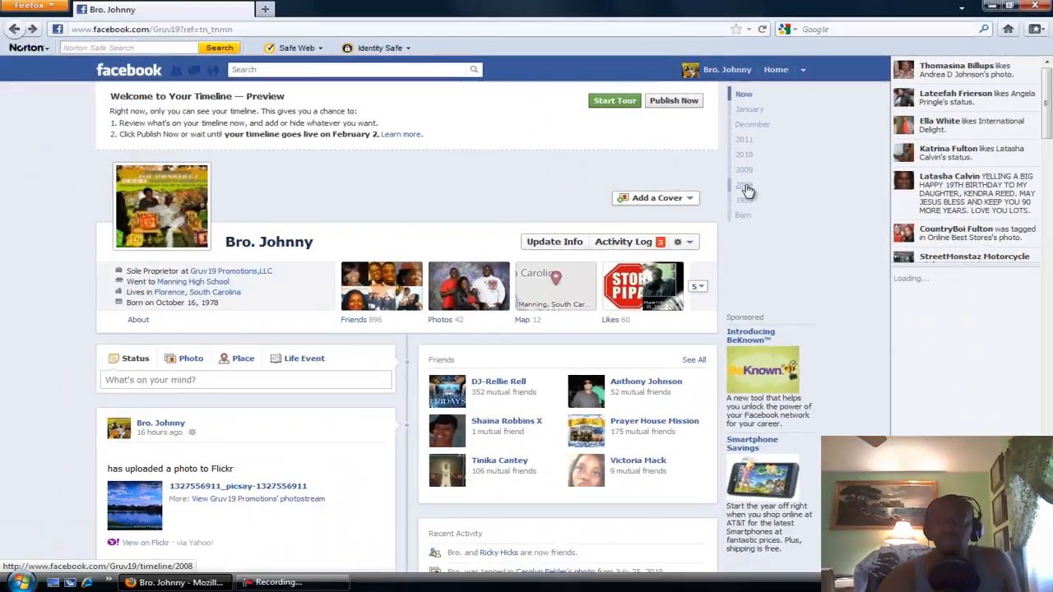
click(744, 184)
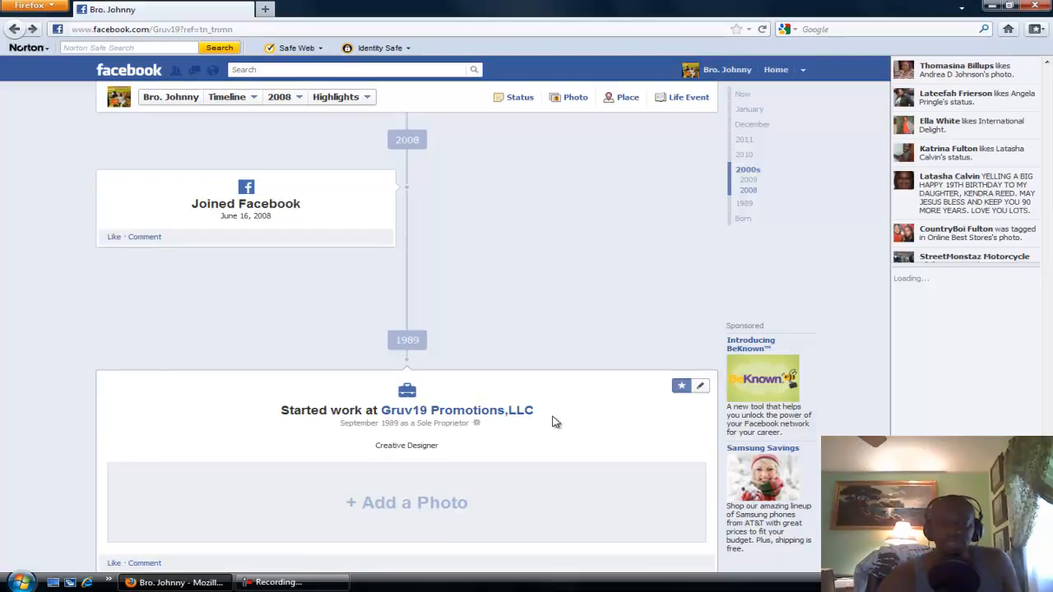
mouse_move(749, 188)
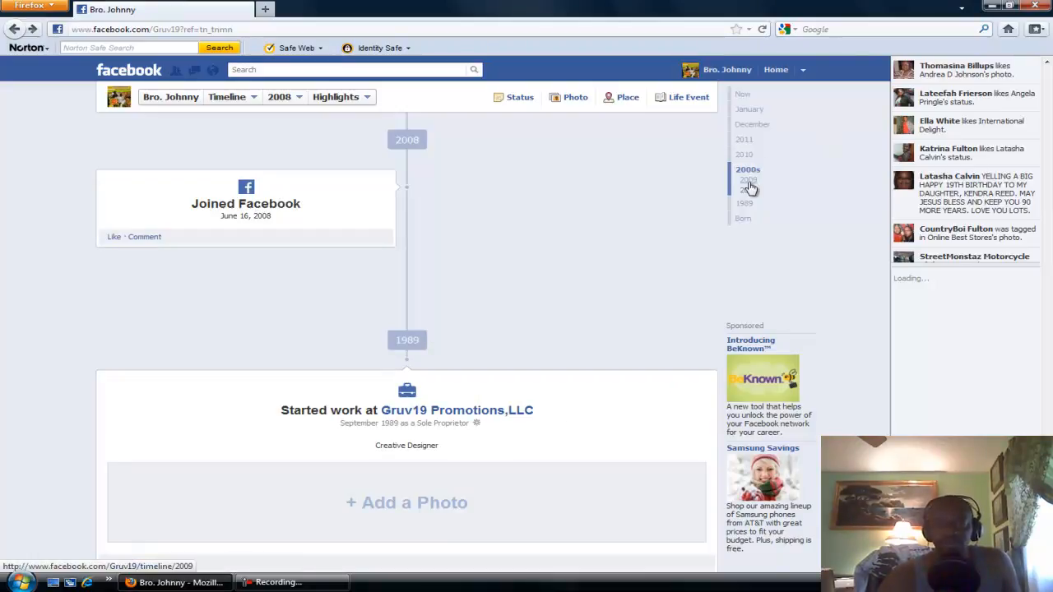
click(744, 191)
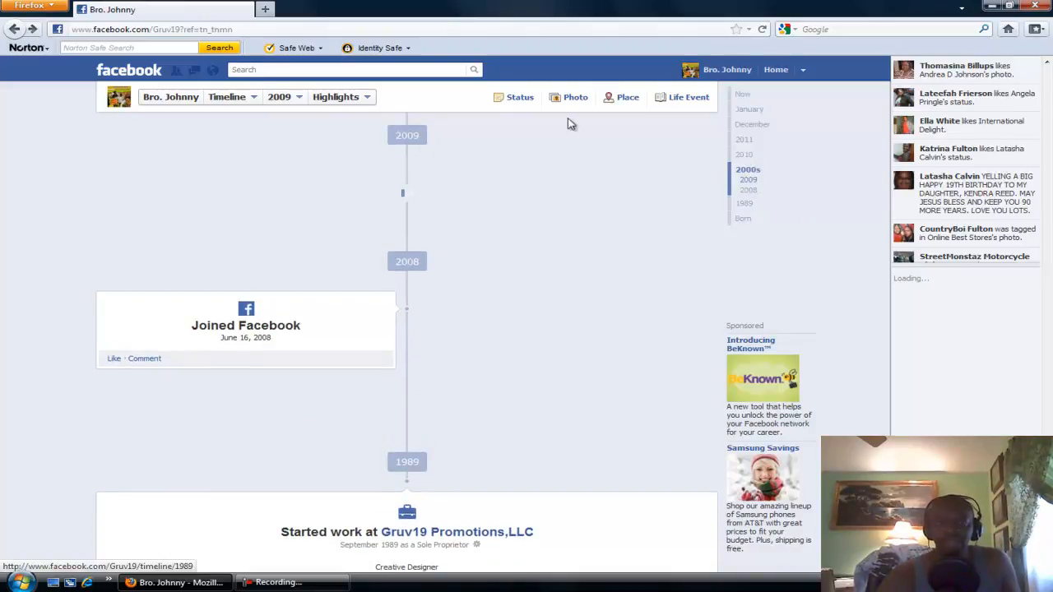
mouse_move(449, 143)
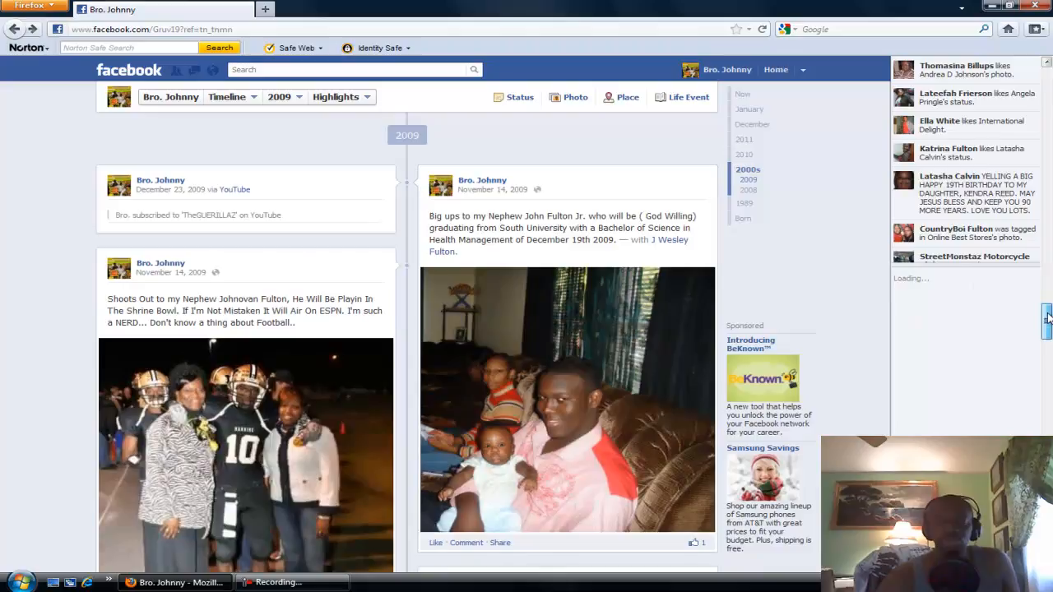
scroll(down, 3)
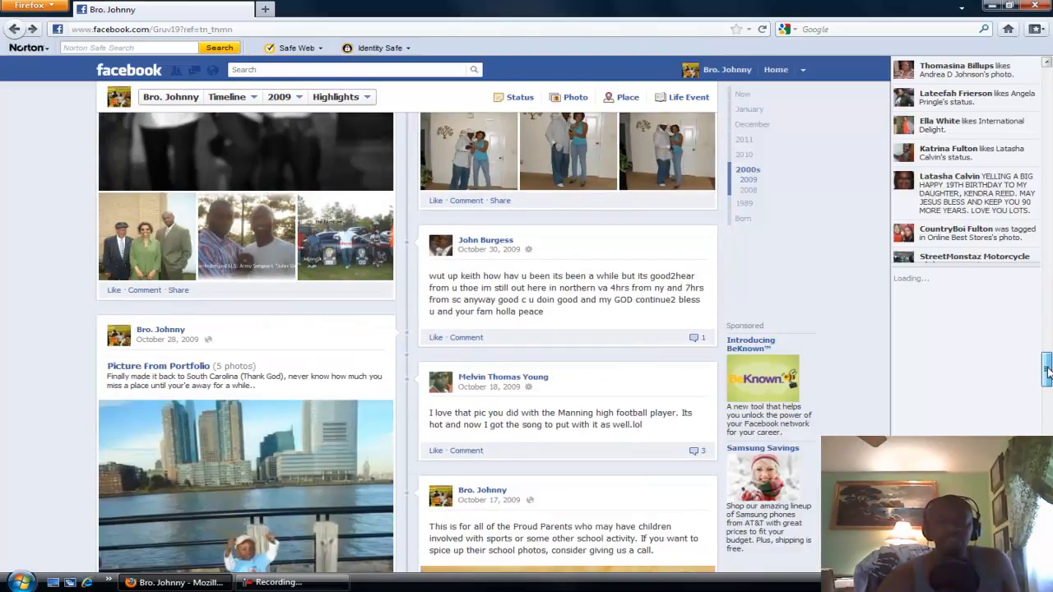
scroll(down, 3)
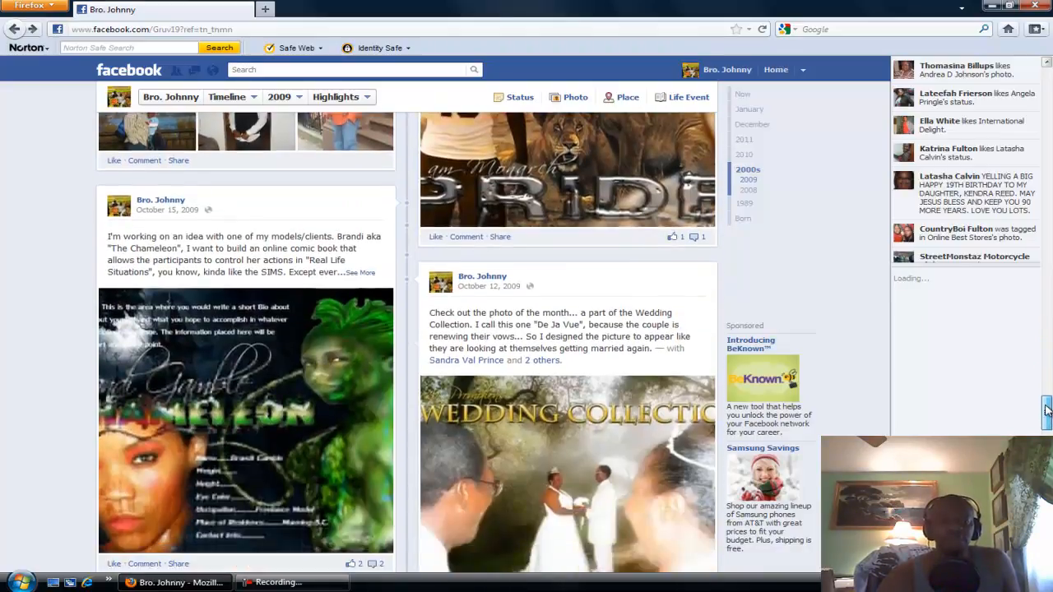
scroll(down, 3)
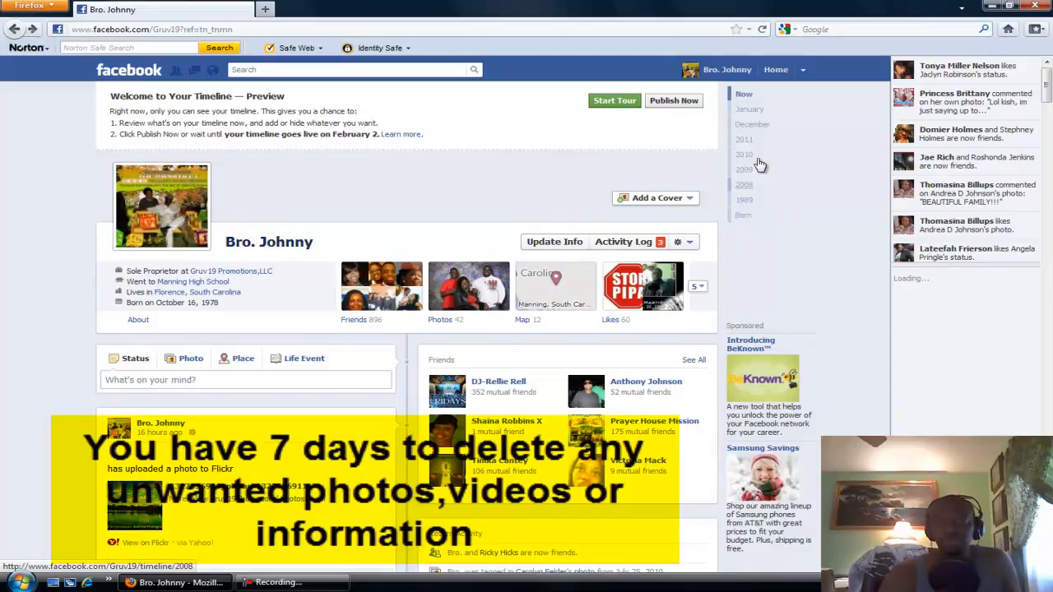
mouse_move(825, 211)
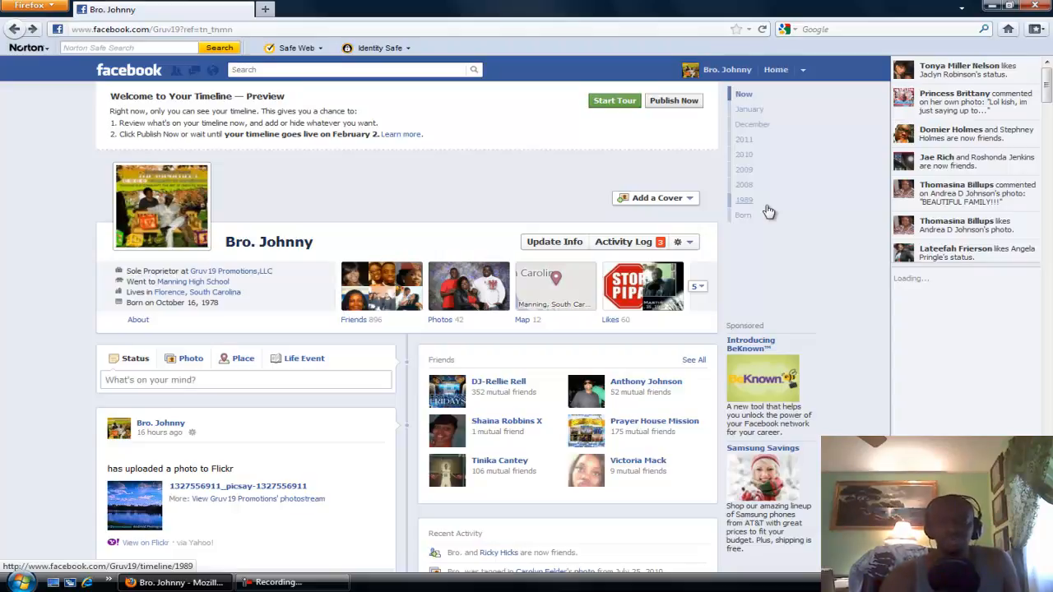
mouse_move(835, 191)
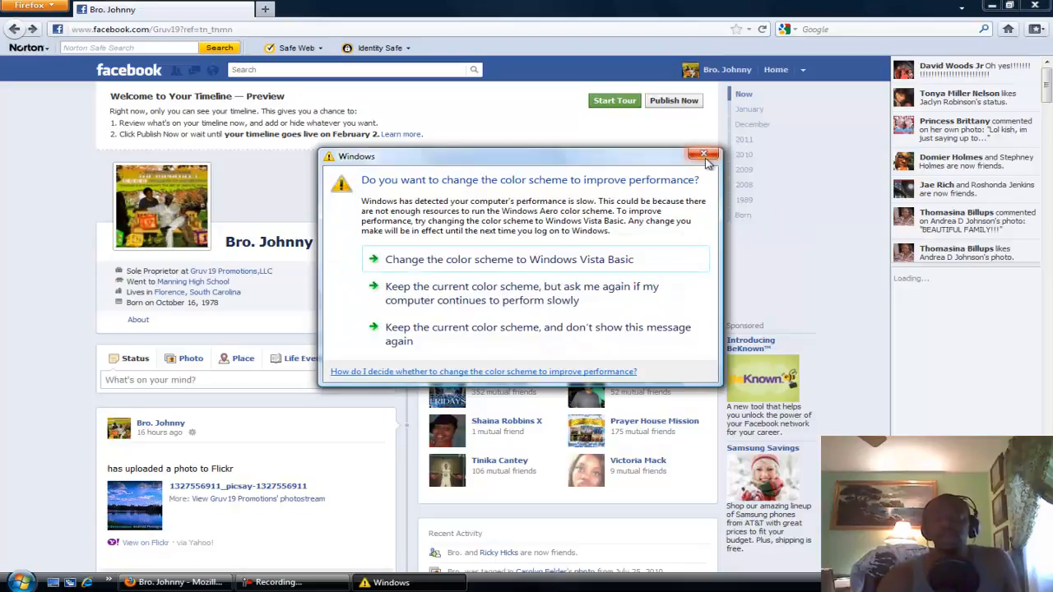
click(703, 155)
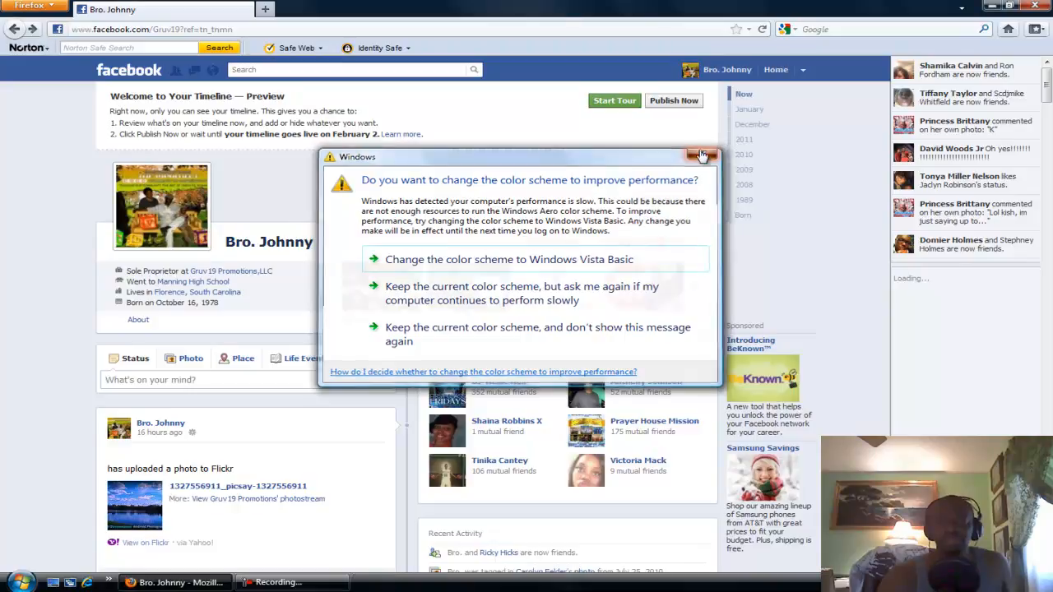
click(700, 156)
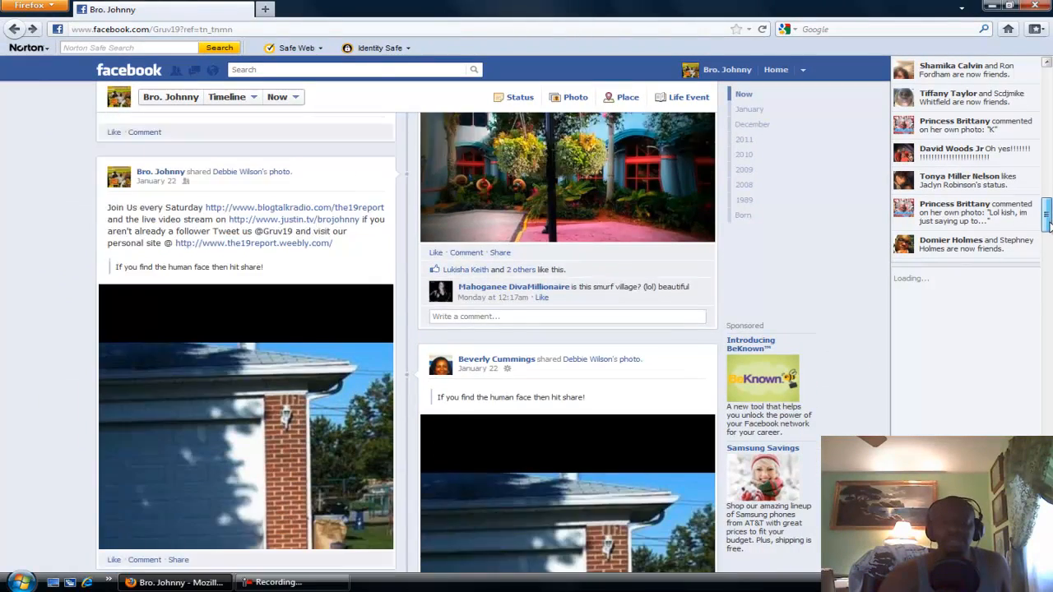
scroll(down, 3)
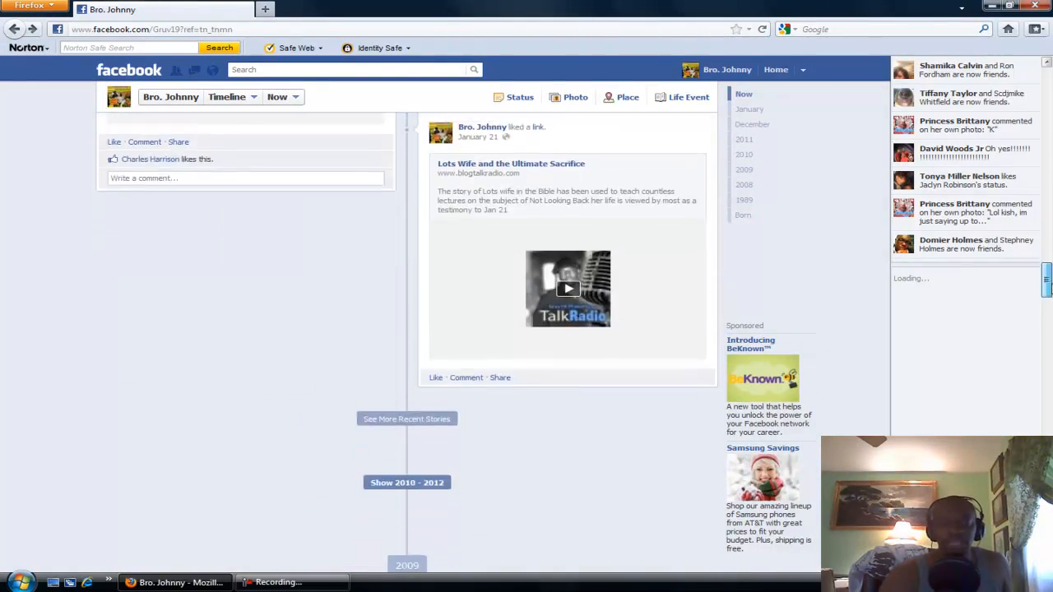
scroll(down, 3)
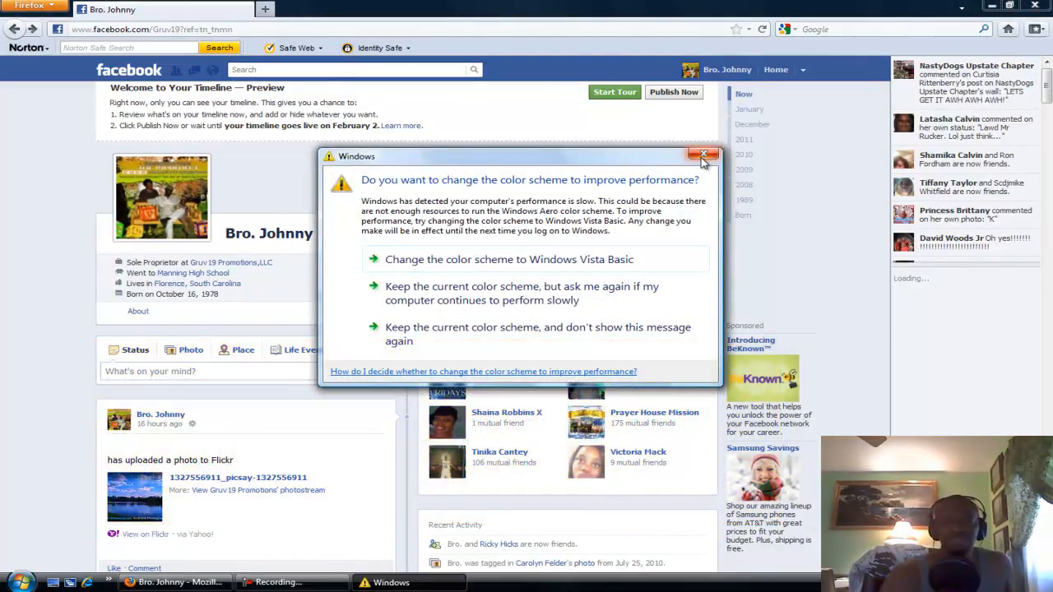
Step: Close the Windows color scheme prompt and scroll back to the Timeline preview's top
click(704, 156)
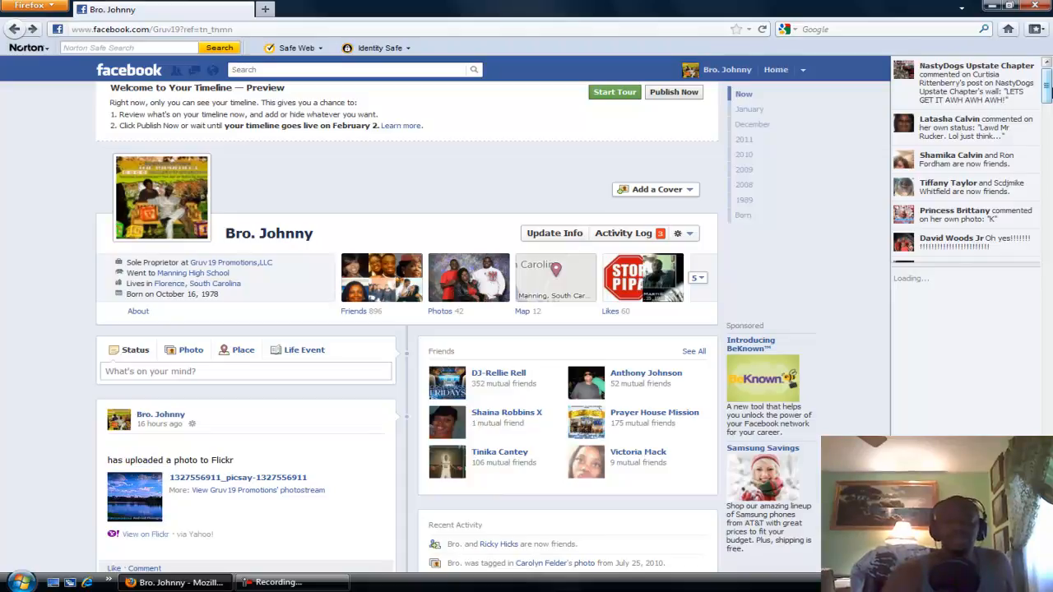
scroll(down, 3)
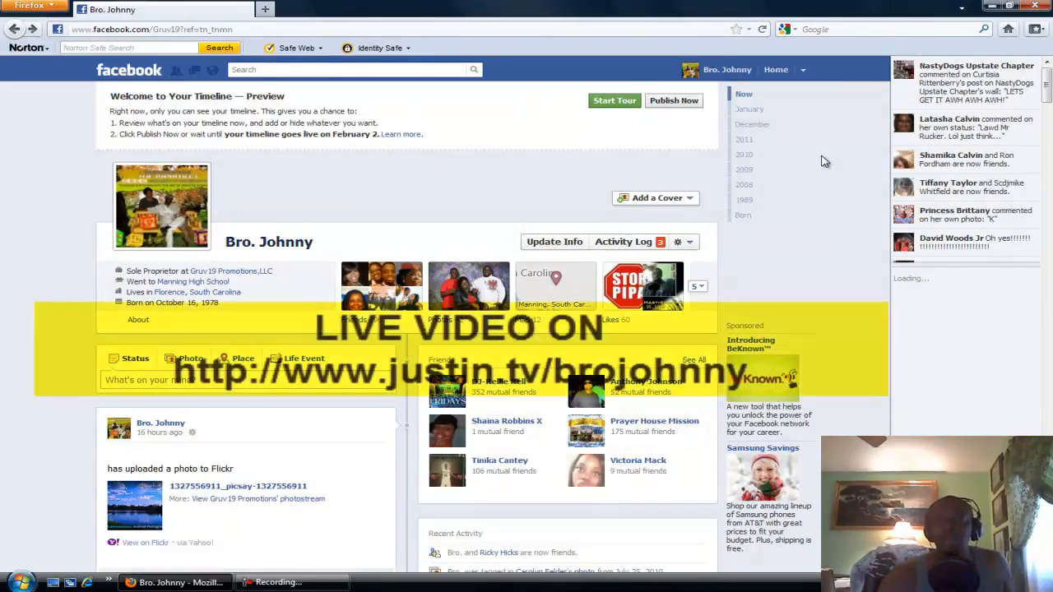
mouse_move(838, 253)
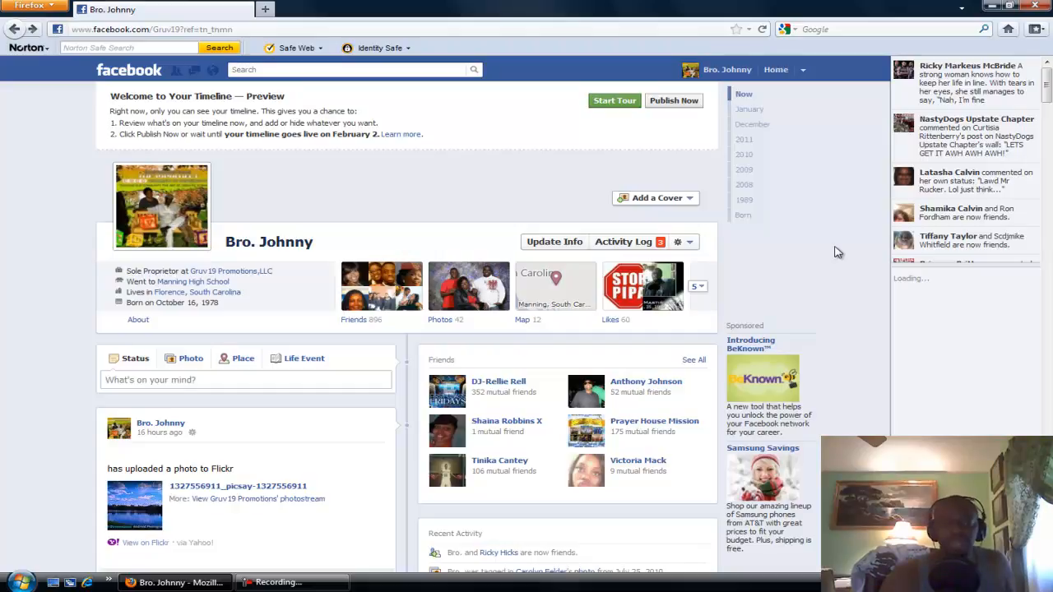
mouse_move(848, 270)
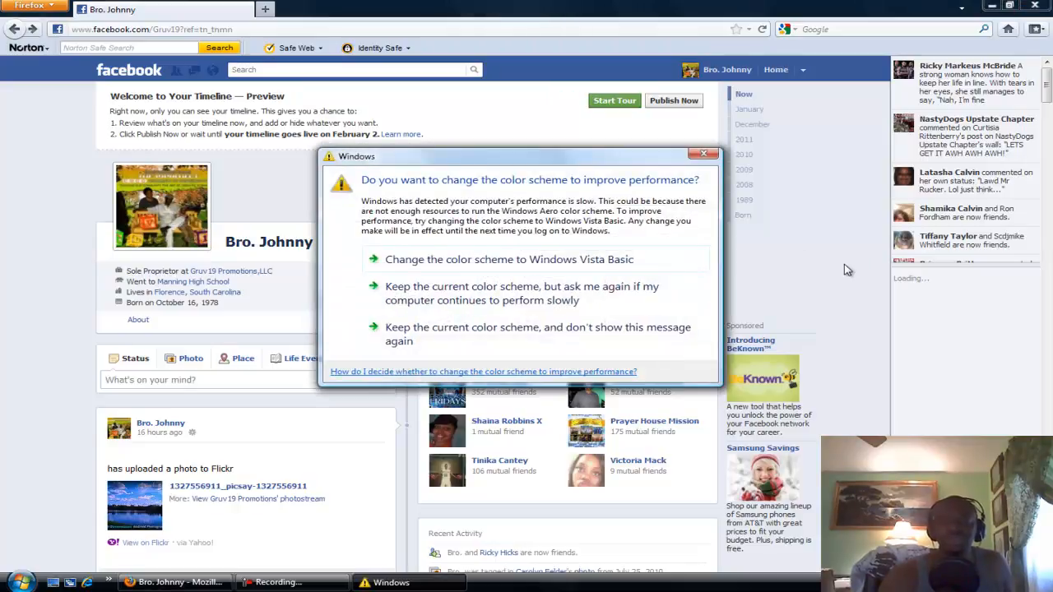
click(704, 154)
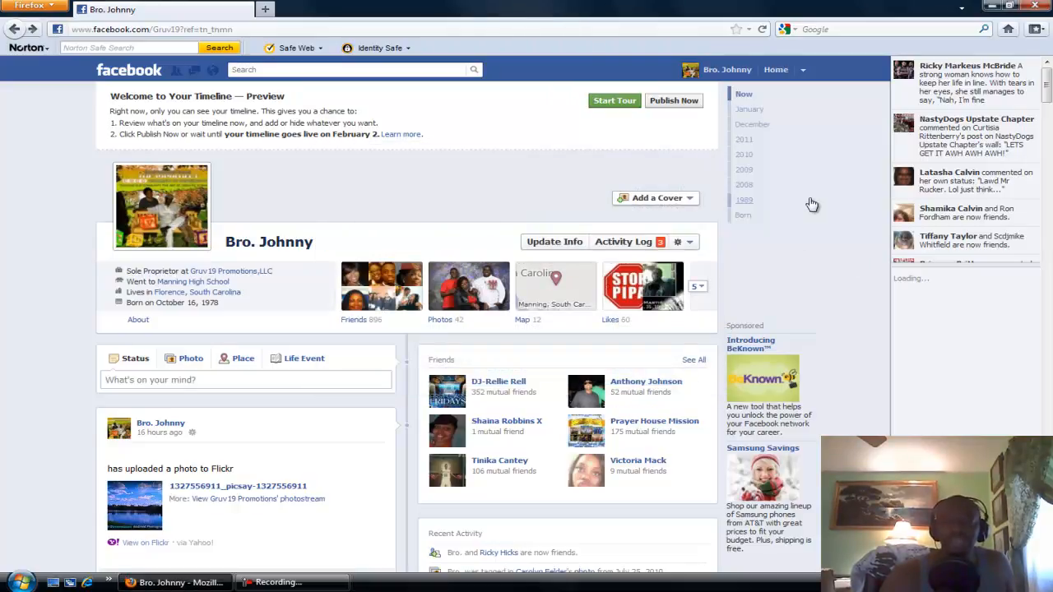
mouse_move(825, 207)
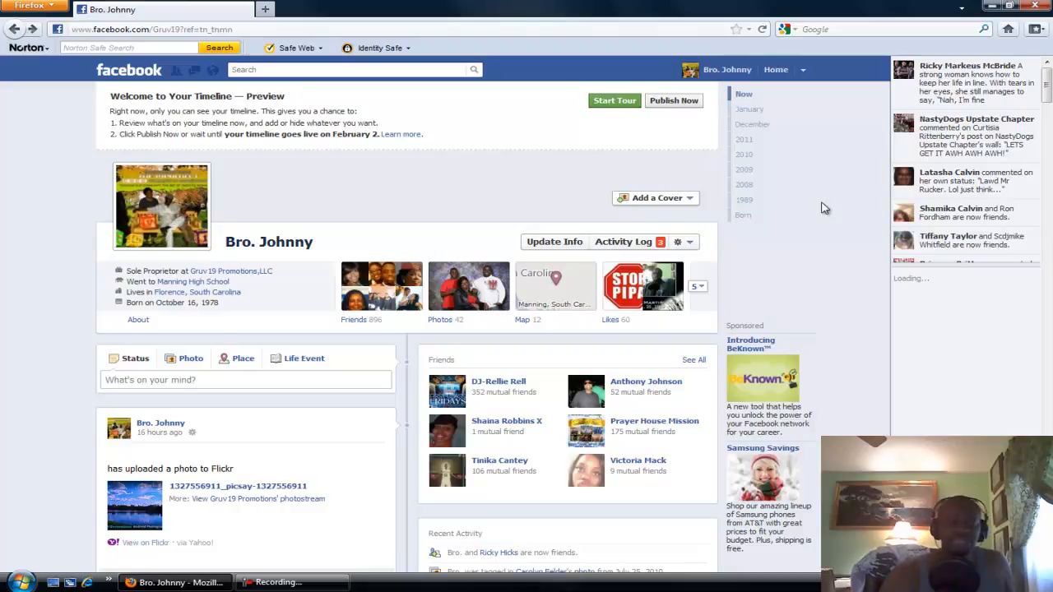